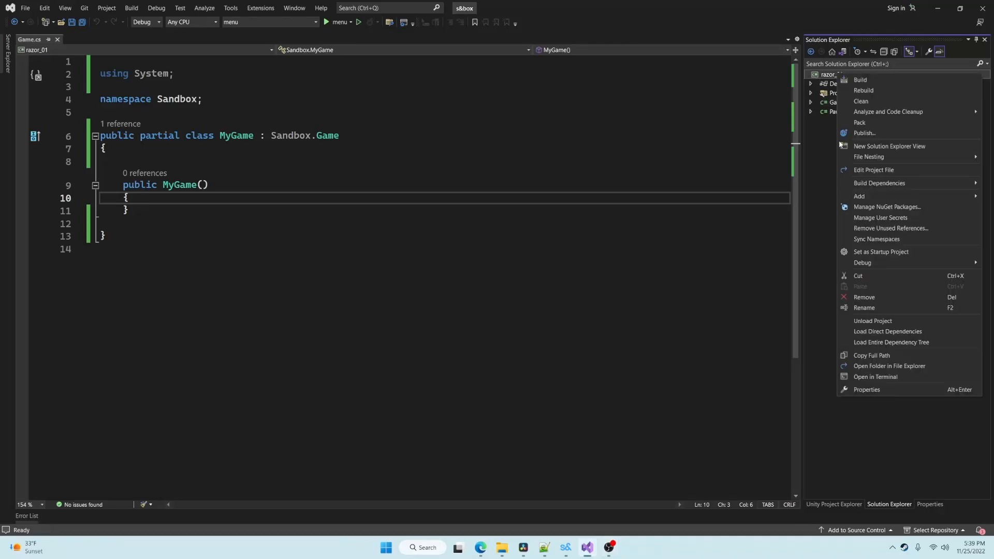
Add a new Hud.cs class that uses Sandbox.UI and inherits from RootPanel
click(859, 195)
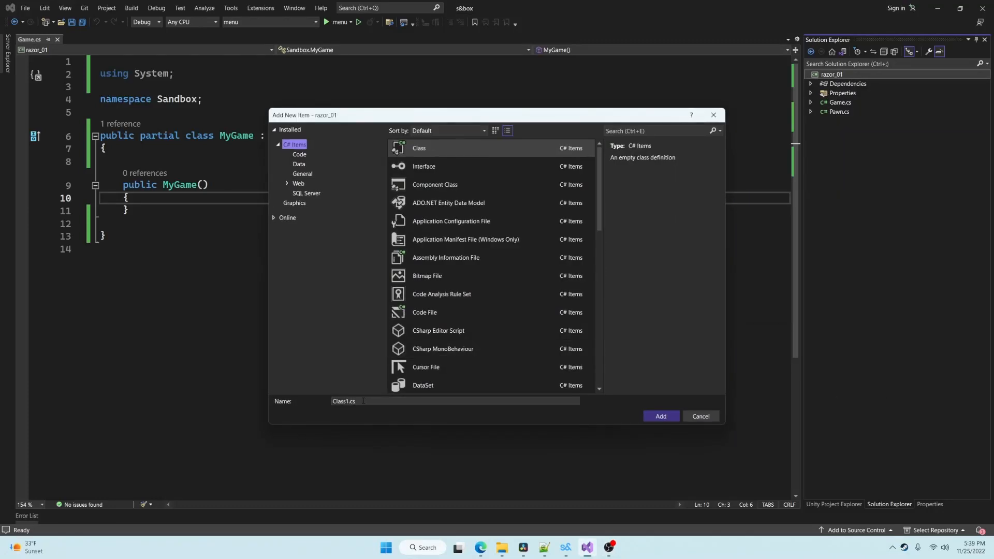
text(Hud.cs)
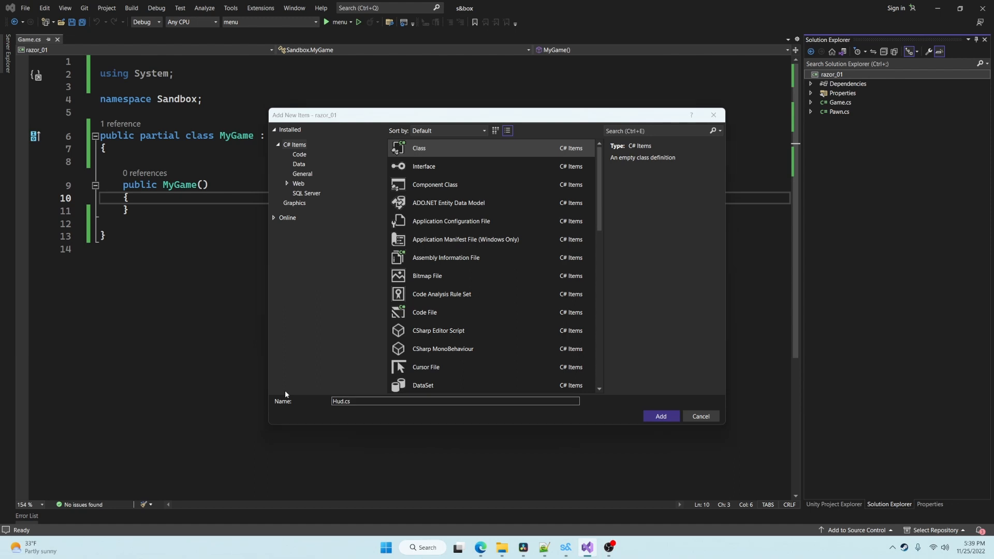
click(660, 416)
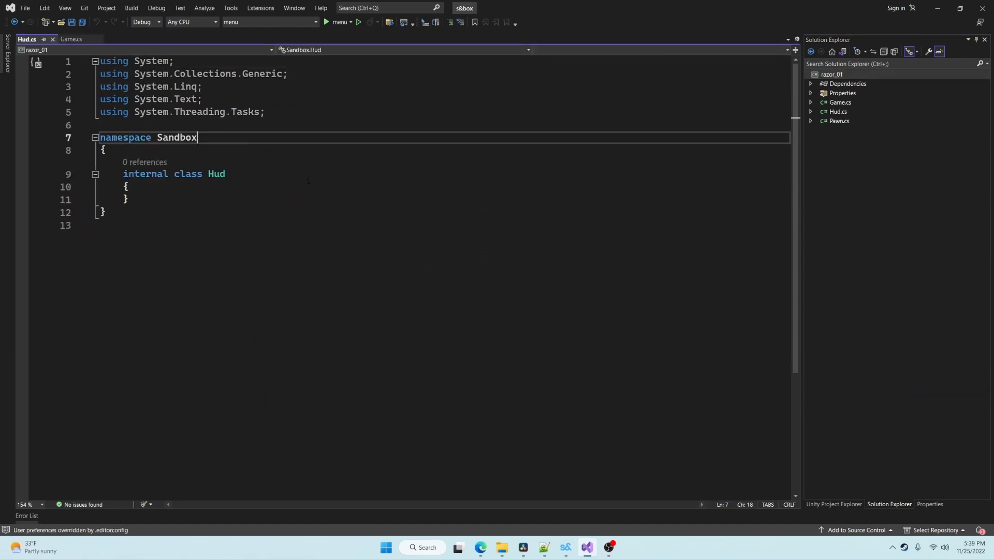
text(: RootPanel)
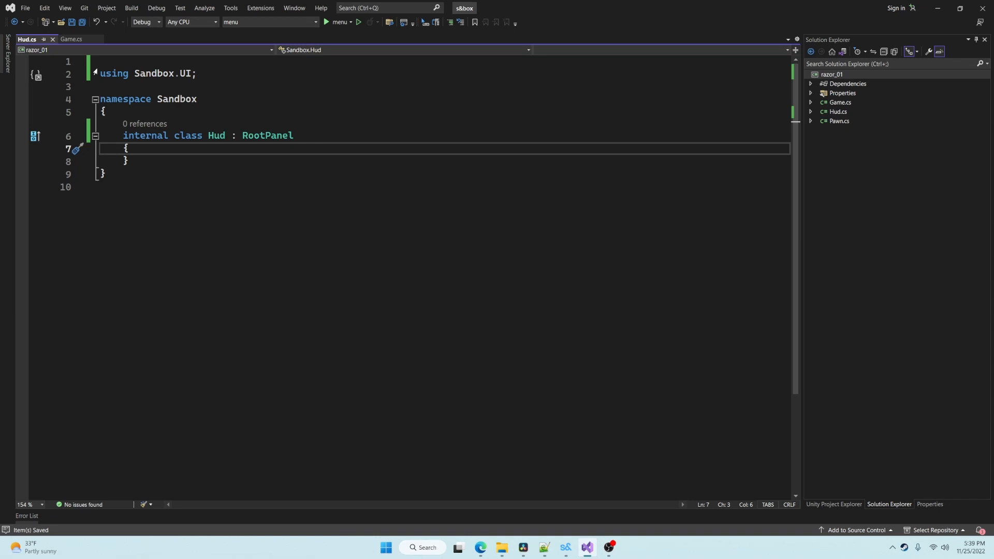
In the MyGame constructor, create a new Hud inside an if( IsClient ) check
click(71, 38)
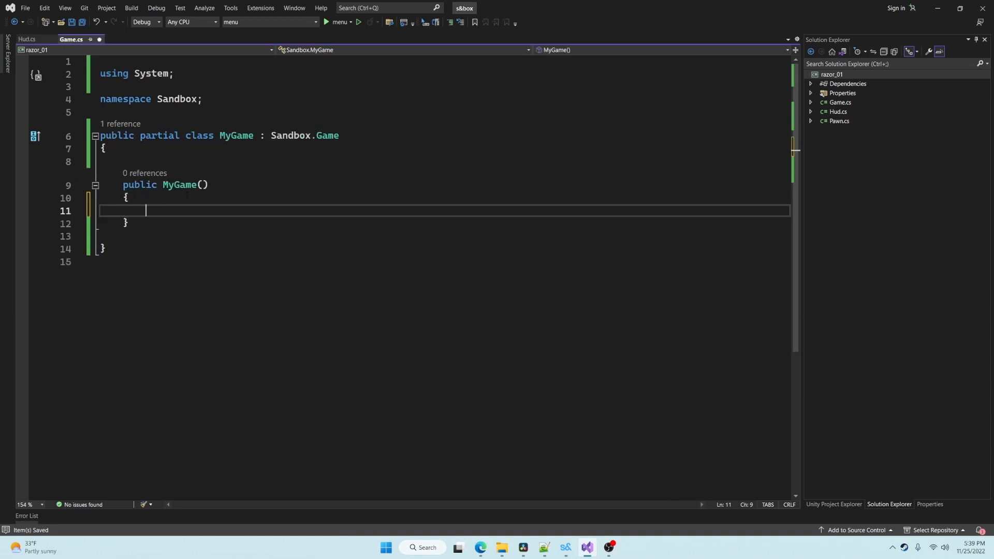
text(if(IsClient))
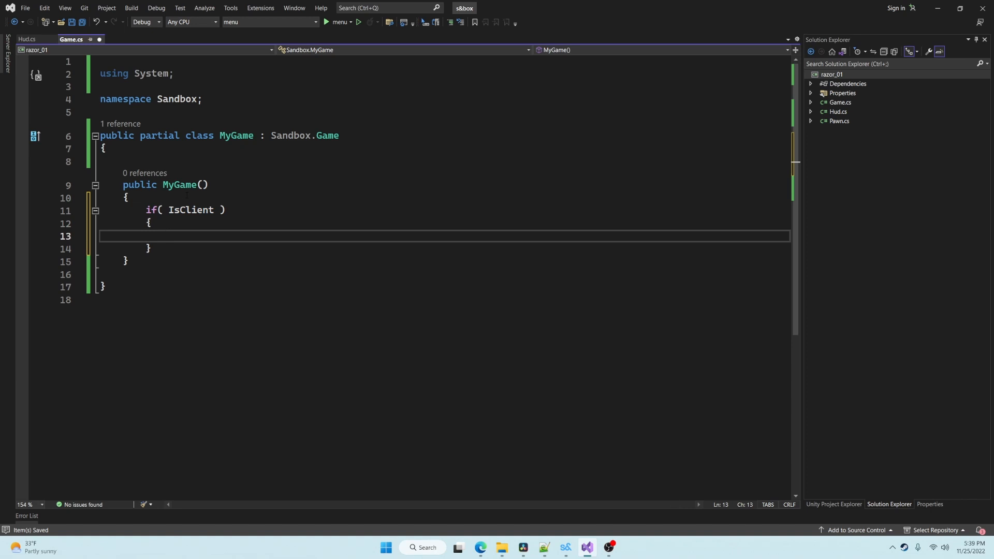
text(_ = new Hud()
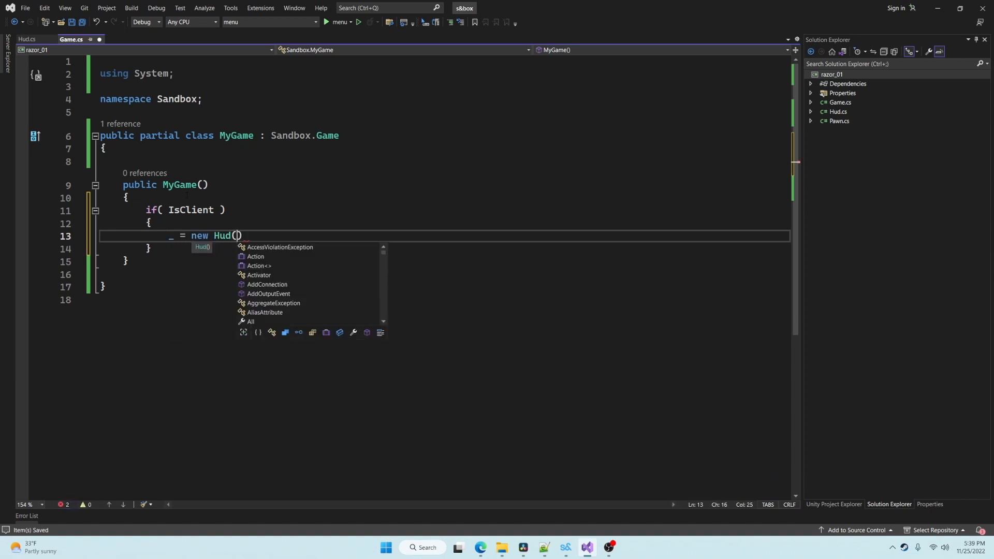
text(;)
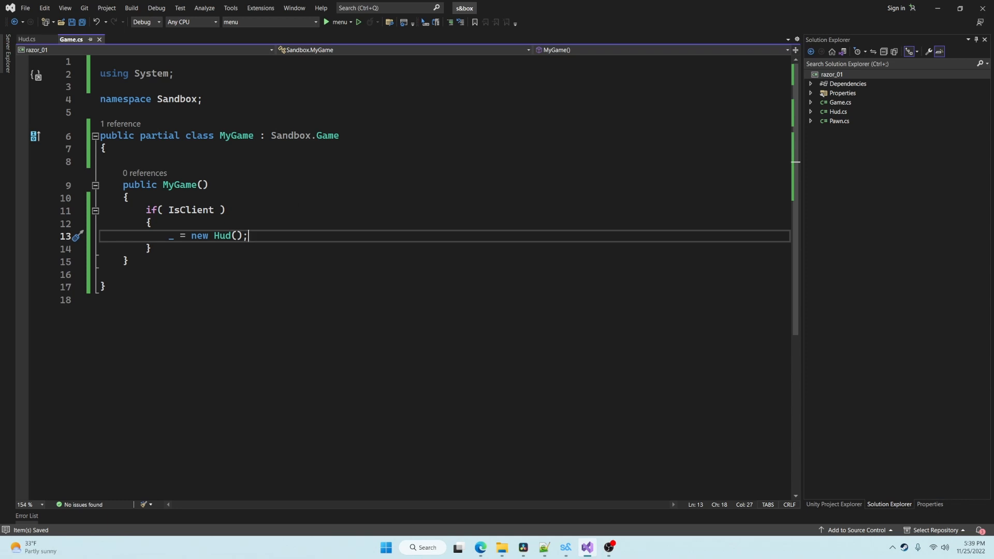
Add a new Hello.razor item to the project
right_click(828, 74)
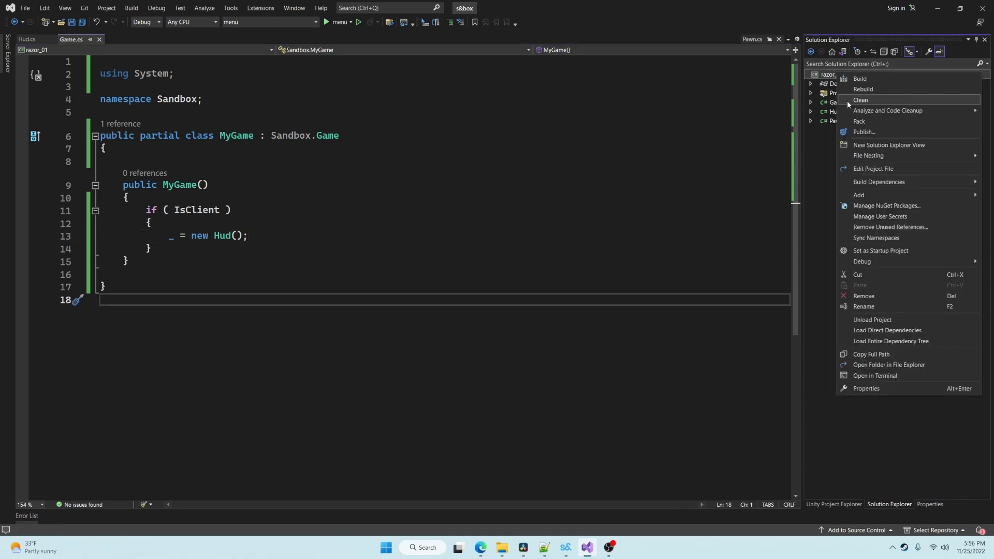
click(860, 195)
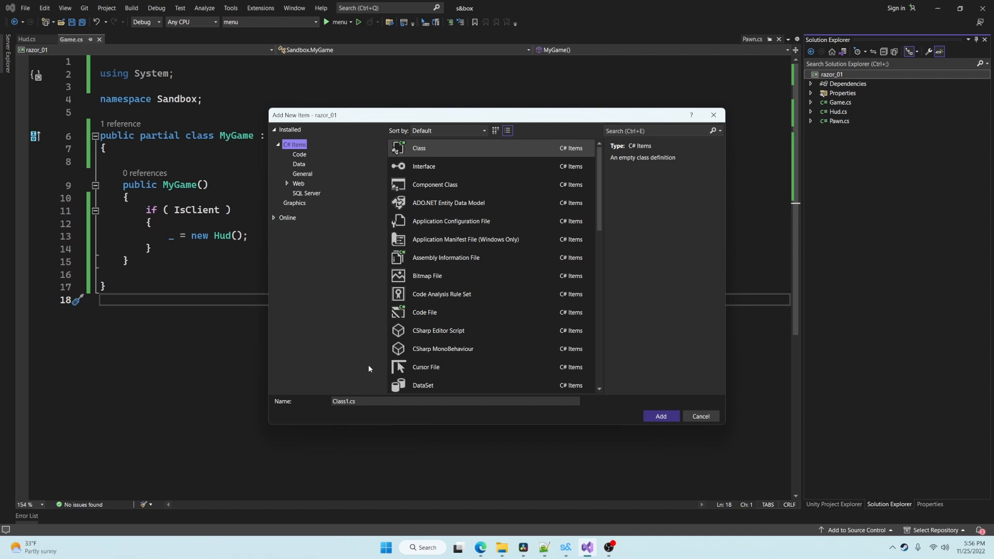
text(Hellorazor)
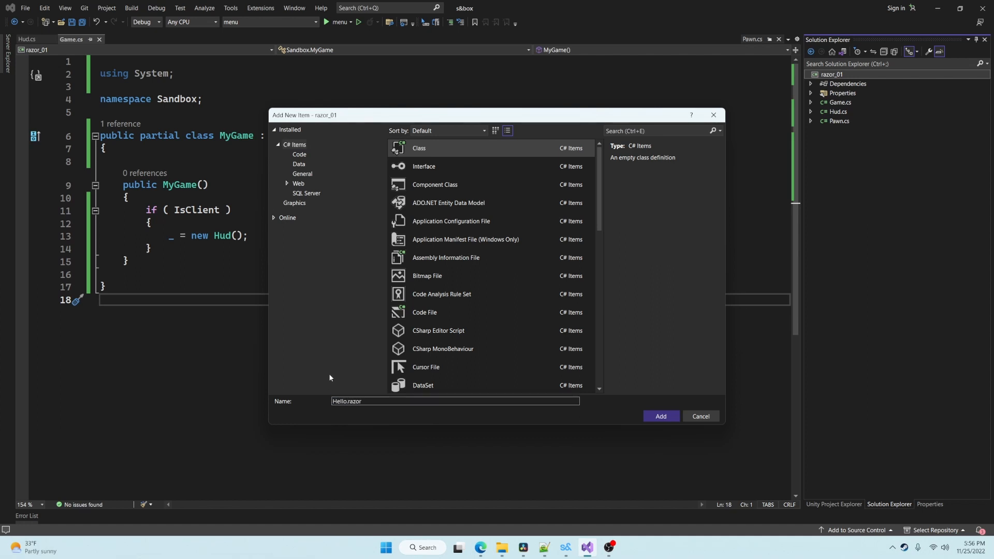
click(659, 416)
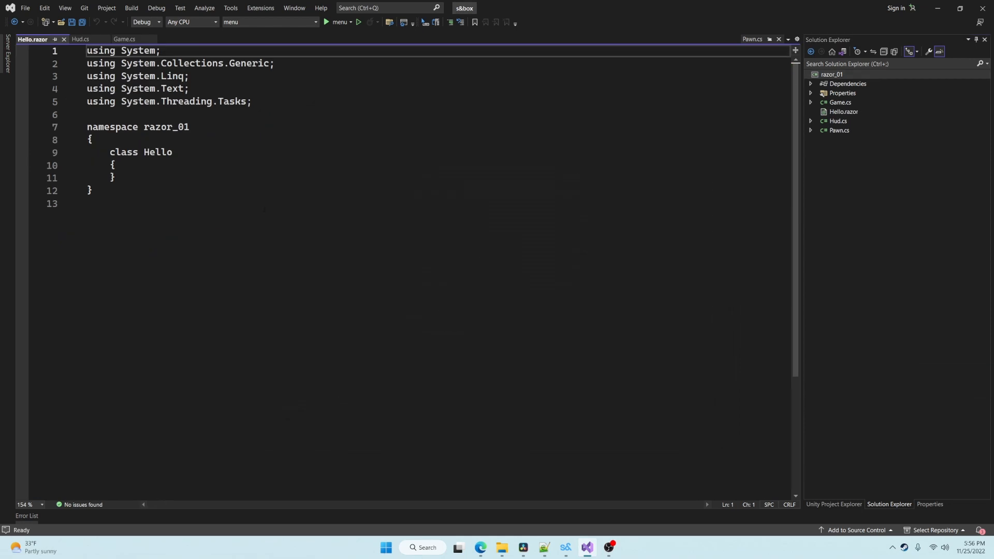
Replace the template with <root>Hello, Razor</root>
key(ctrl+a)
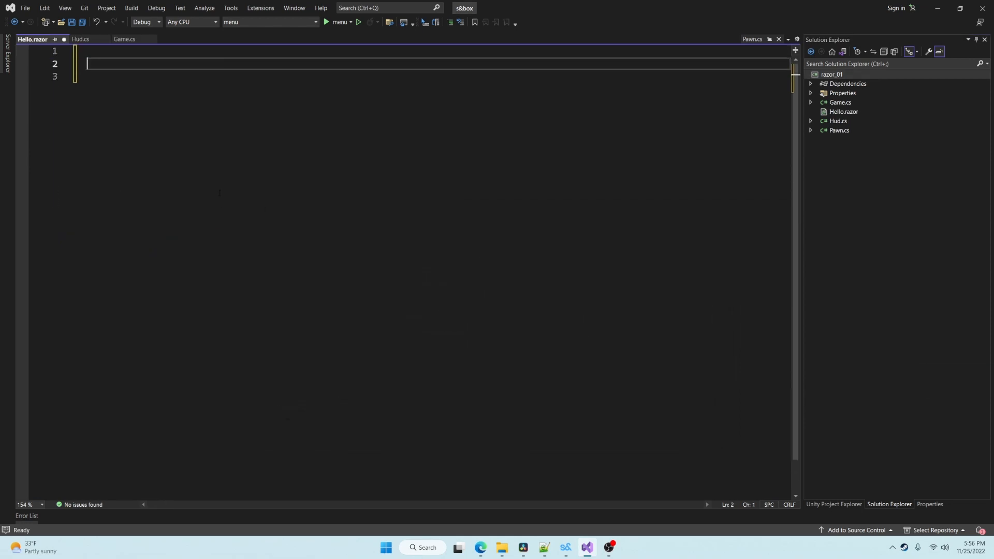
text(<root>)
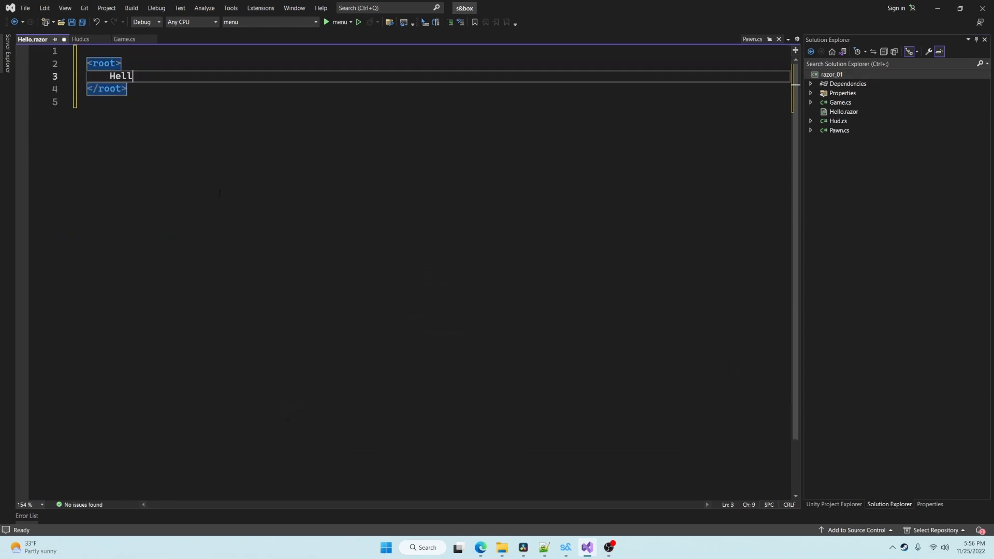
text(o, Razor)
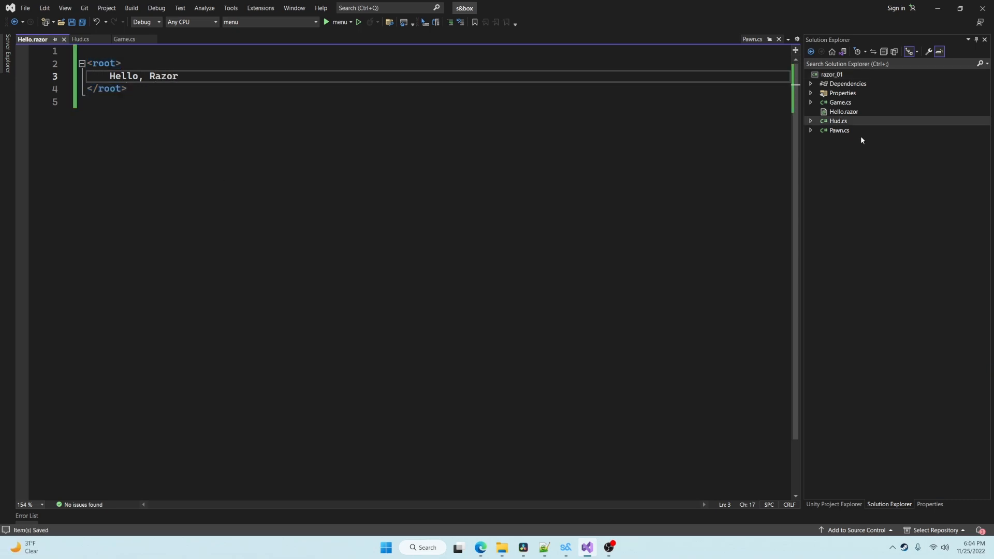
Give Hud a public constructor that calls AddChild<Hello>()
click(79, 38)
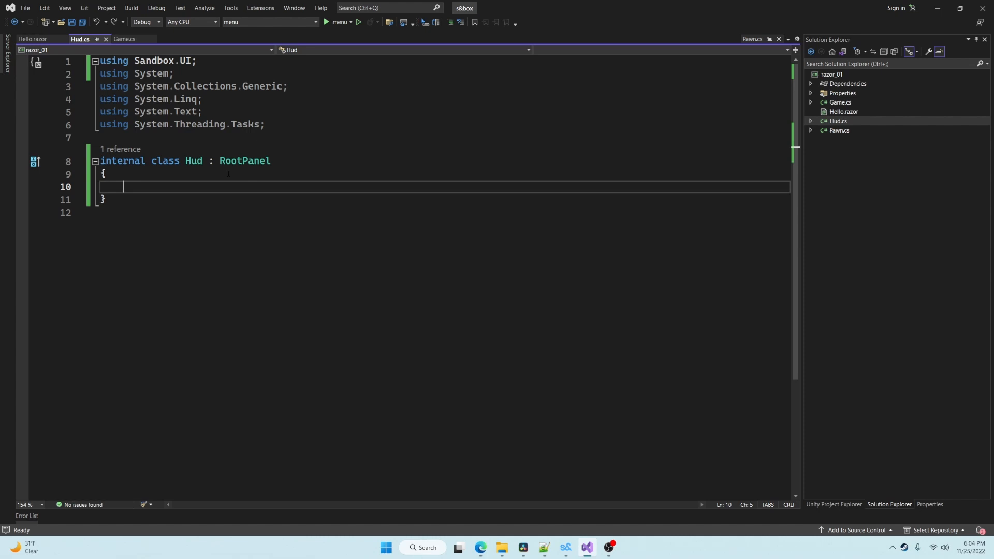
text(public Hud()
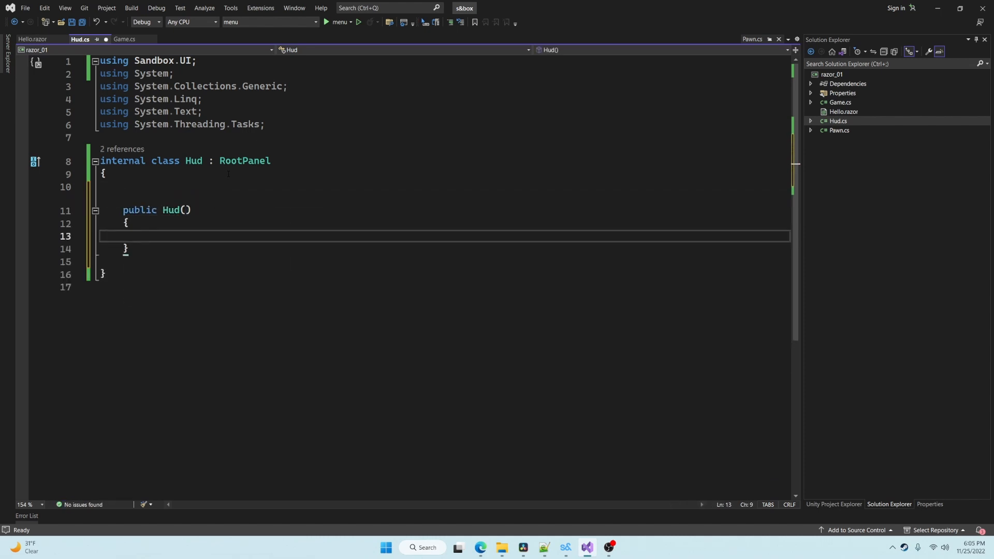
text(AddChild<Hel)
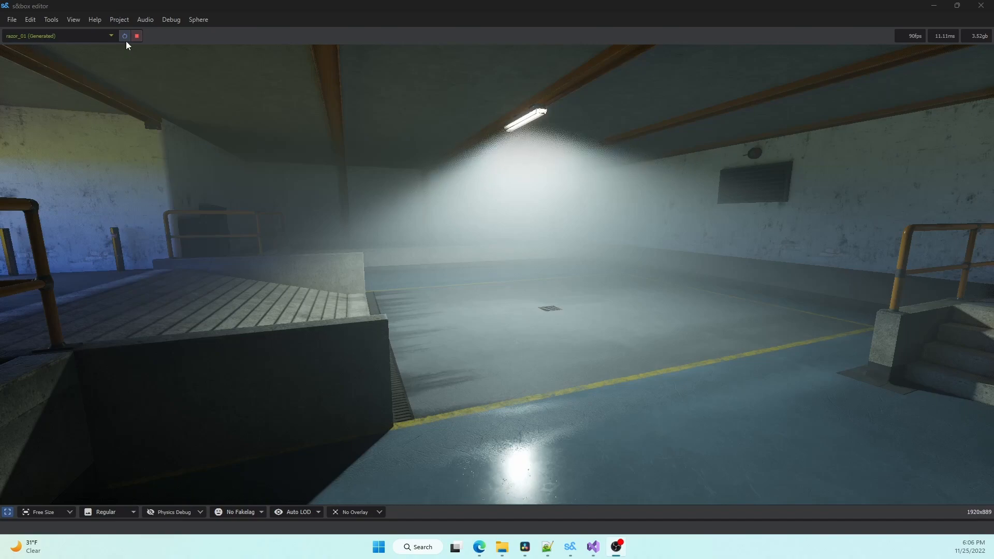
Restart the razor_01 game so the new code loads and the server starts
click(125, 36)
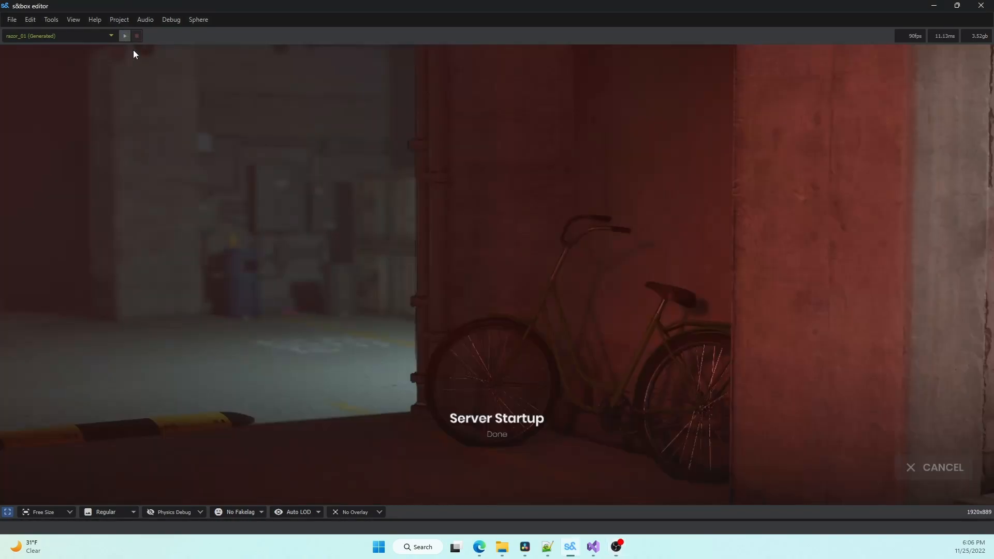
mouse_move(451, 368)
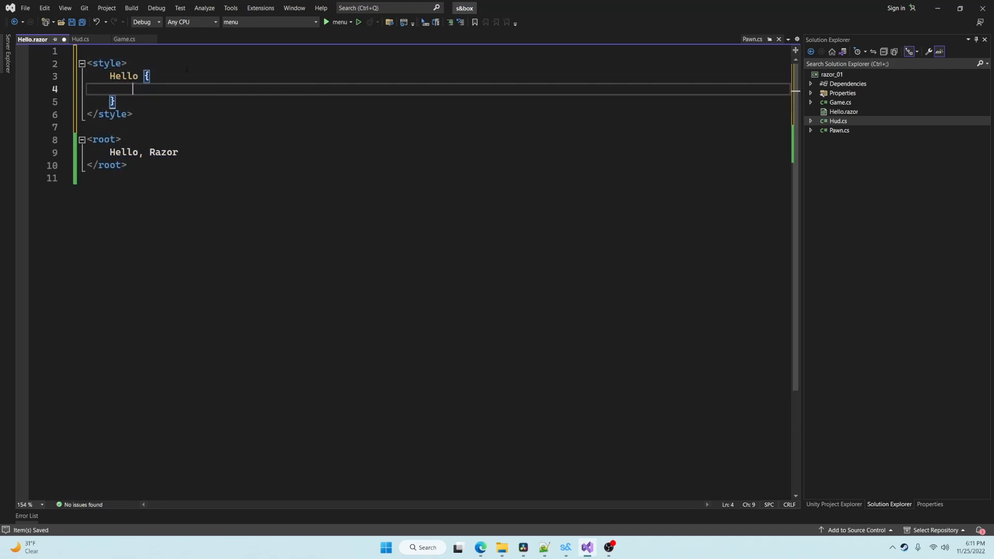
Style Hello with color white, font-size 48px and margin 100px
text(color: white;)
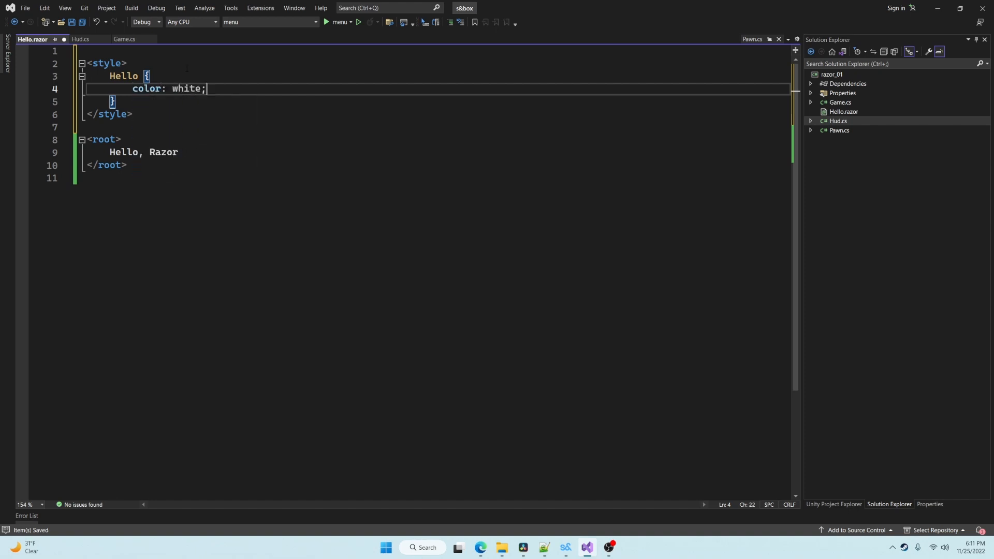
text(font-size: 48px;)
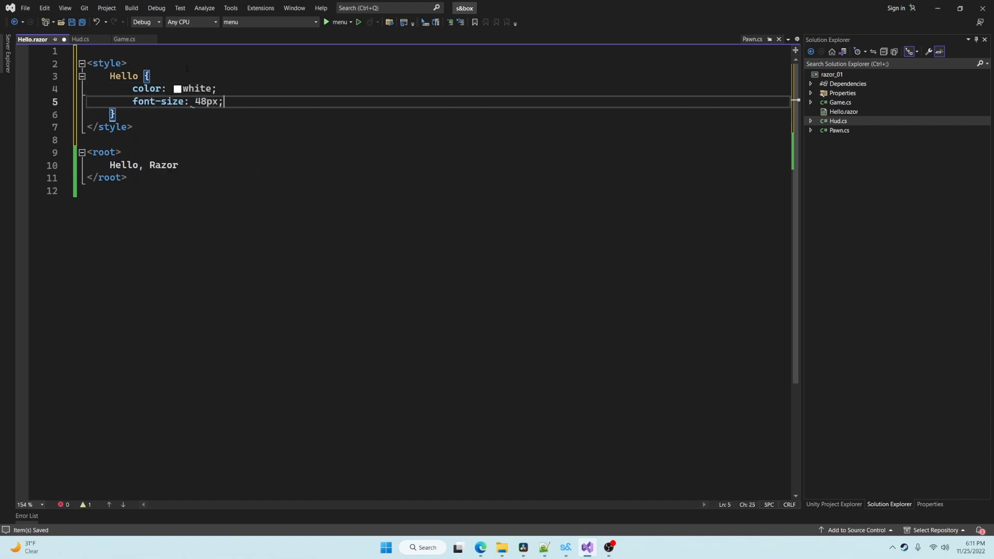
text(margin: 100px;)
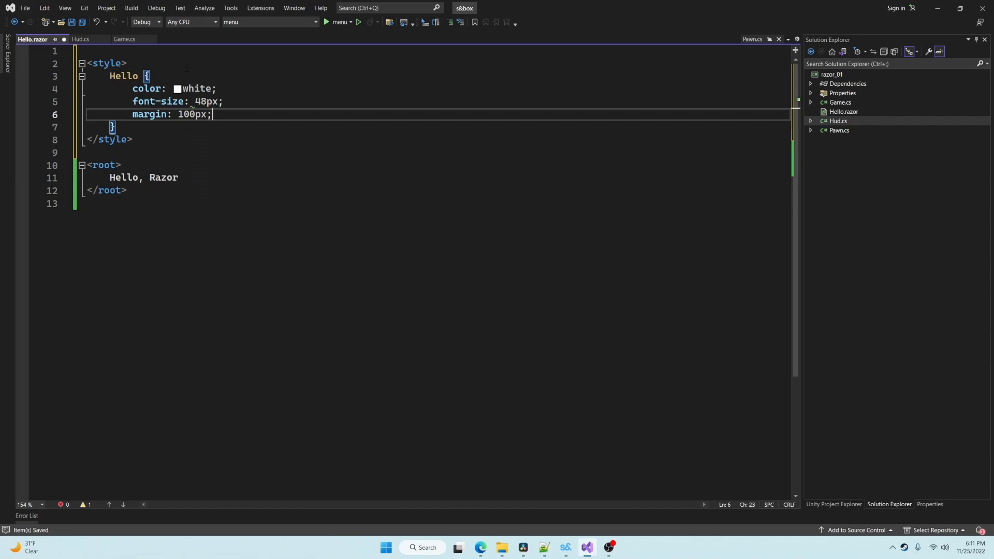